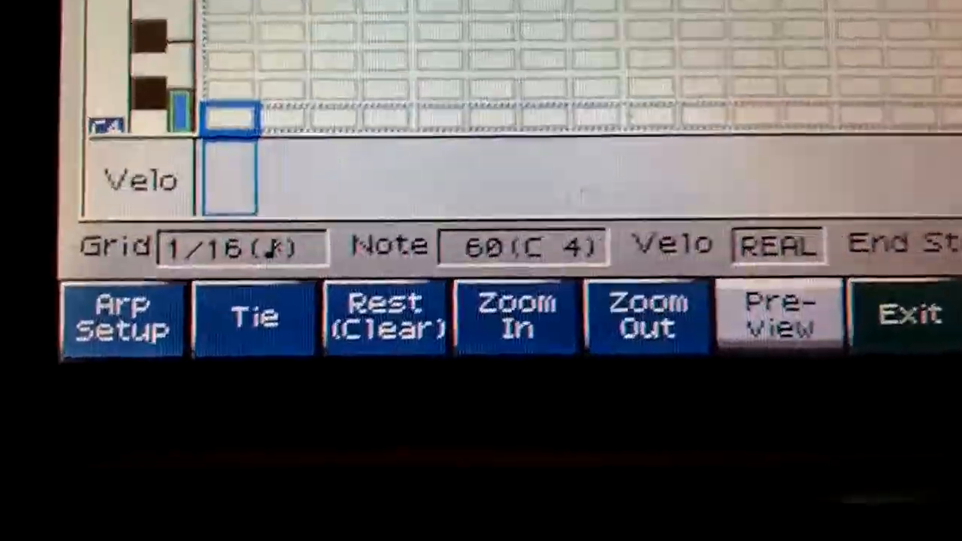
In Arp Setup, set End Step to 16 and Input Velocity to 113
{"action": "left_click", "coordinate": [122, 319]}
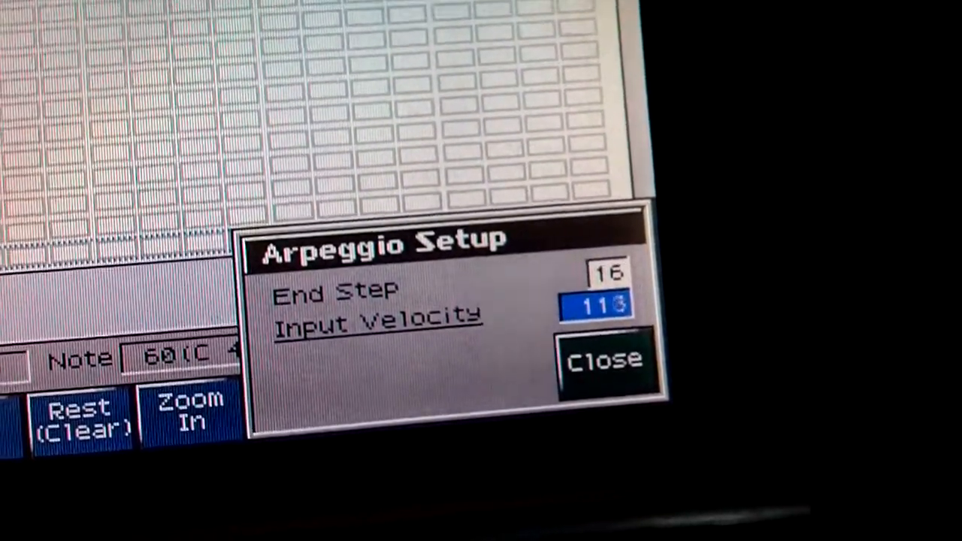
{"action": "left_click", "coordinate": [605, 361]}
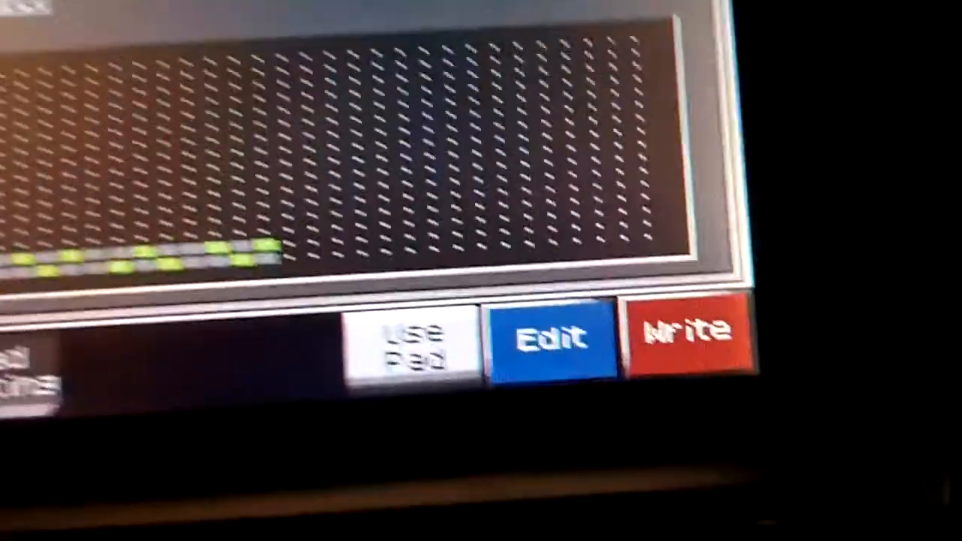
Write the pattern to user arpeggio U001 'Trance Bass 1' and confirm with Exec
{"action": "left_click", "coordinate": [680, 334]}
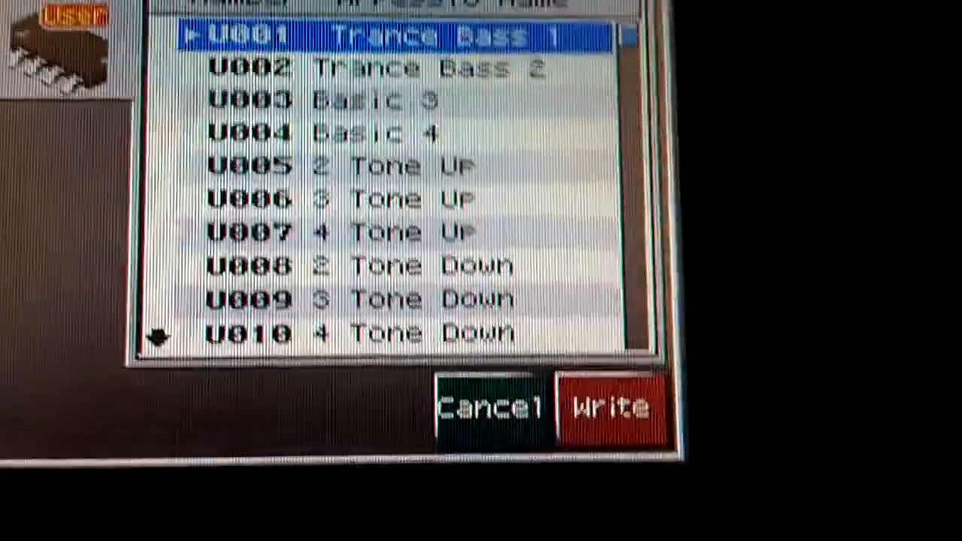
{"action": "left_click", "coordinate": [607, 406]}
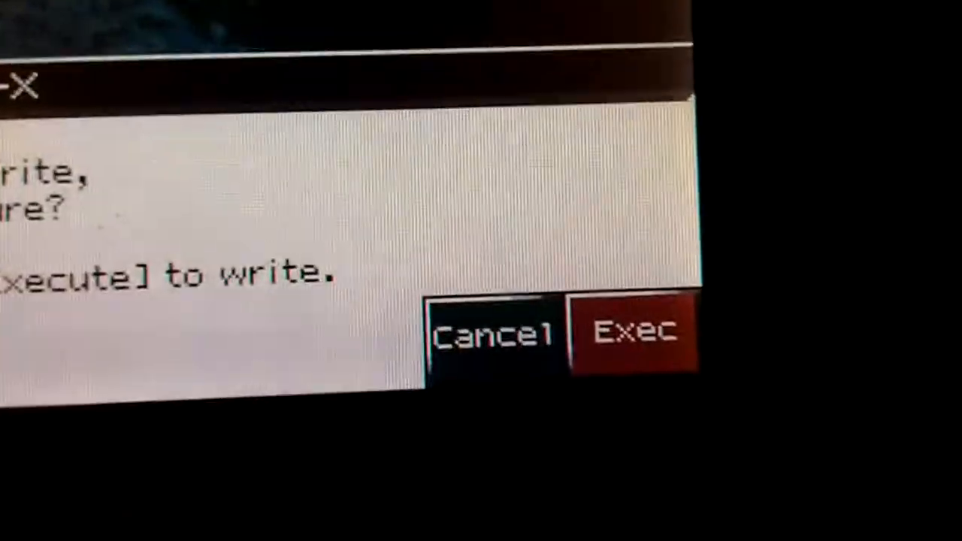
{"action": "left_click", "coordinate": [634, 330]}
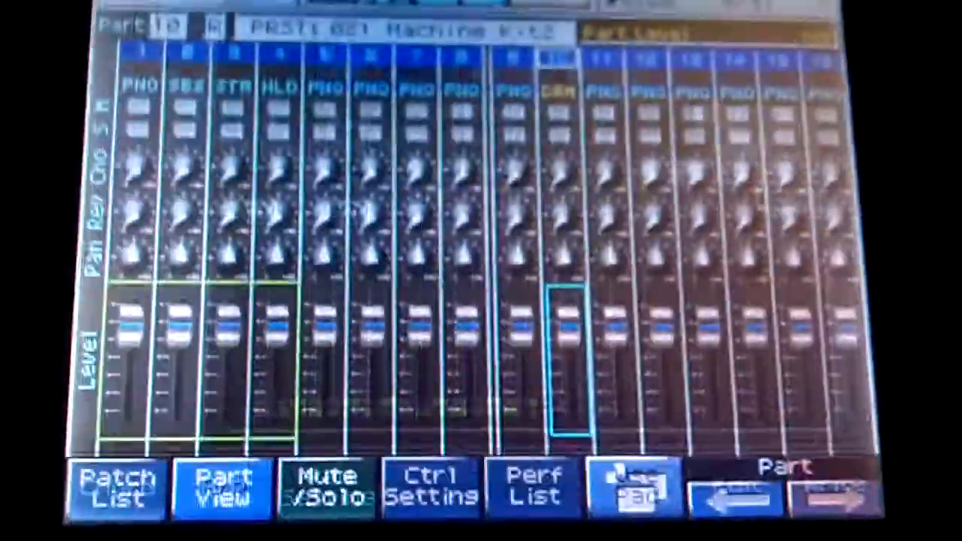